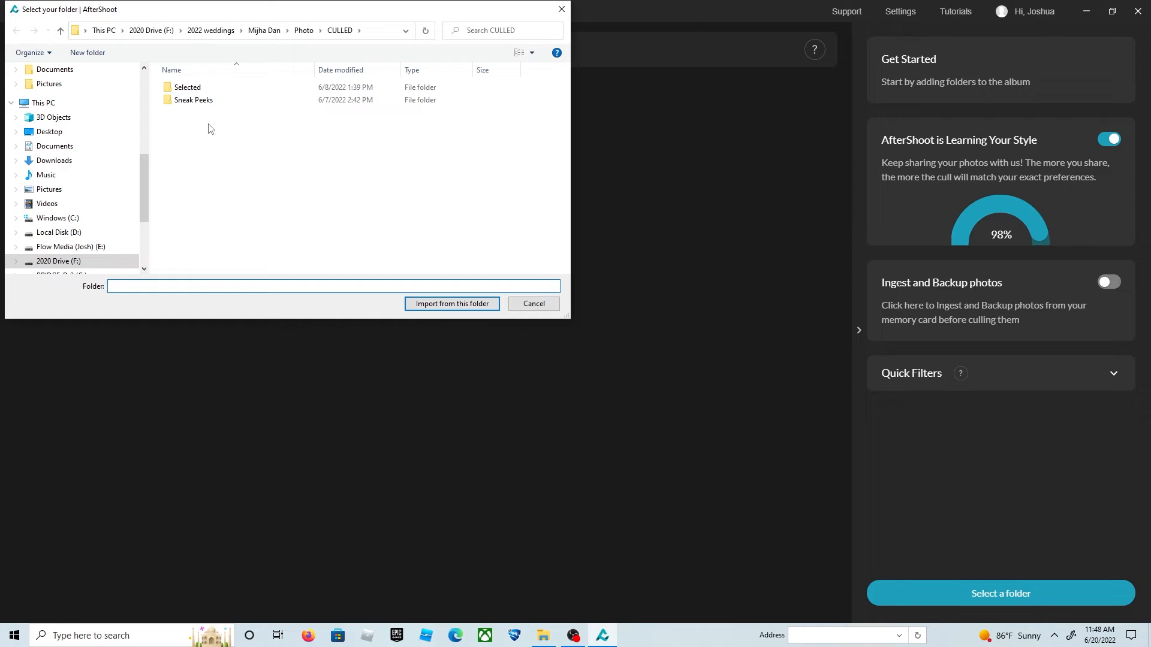
- Load the wedding photo folder and run AfterShoot's culling with the blur, duplicate and sneak-peek thresholds
left_click(452, 303)
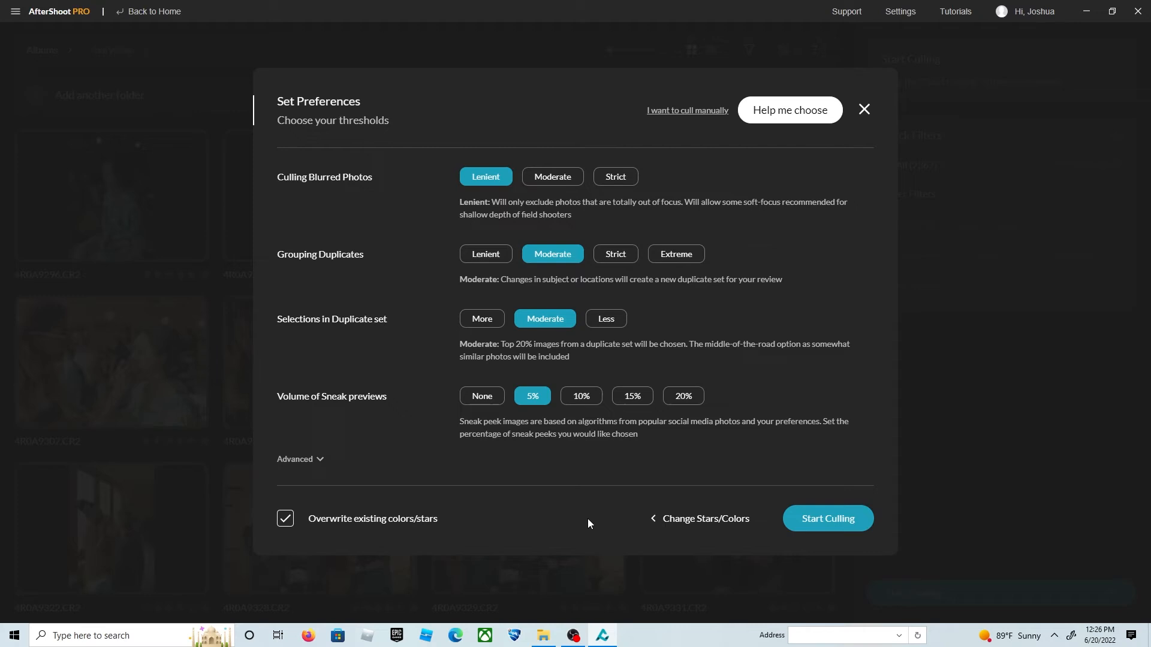
mouse_move(556, 221)
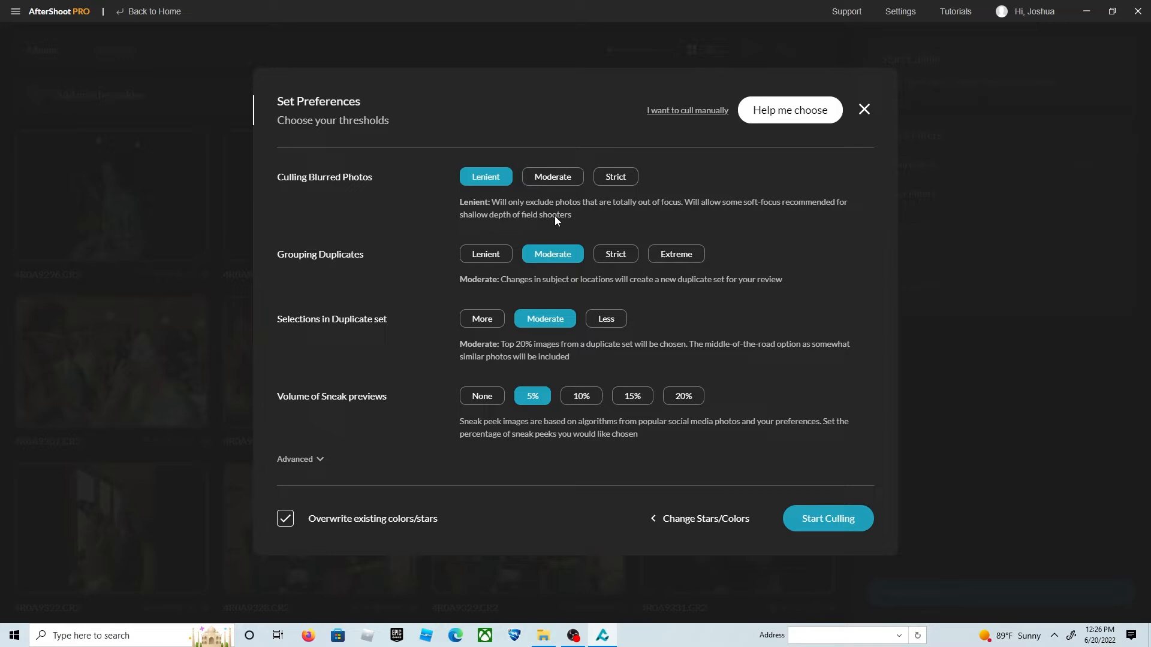
left_click(826, 518)
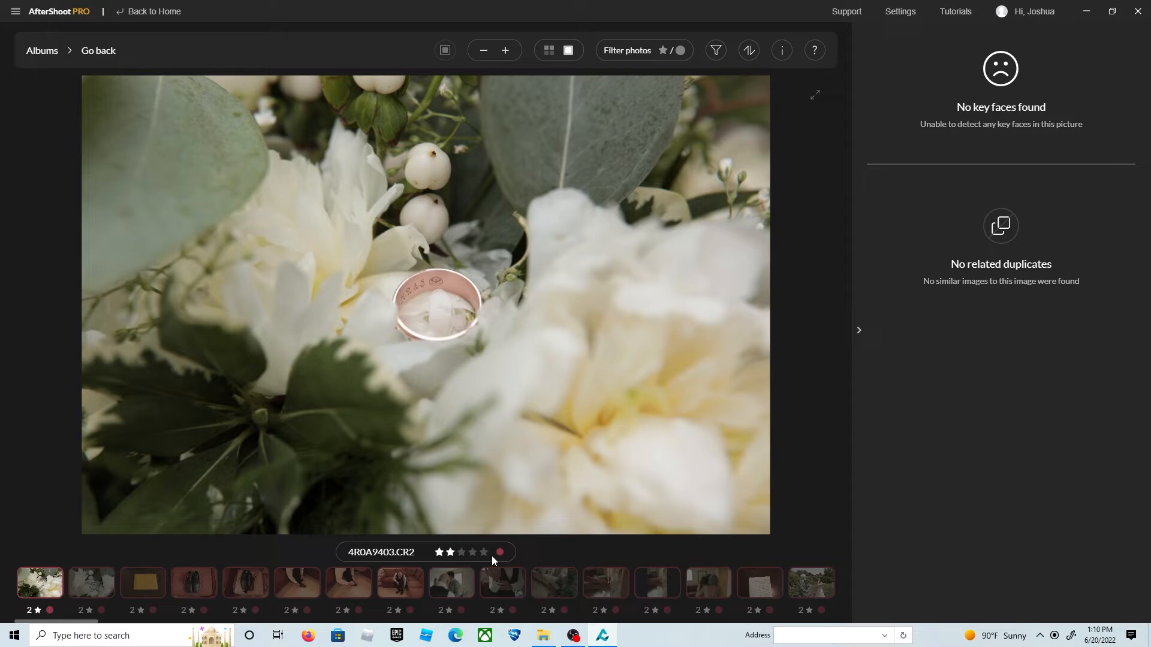
- Rate the ring, envelope and shoes detail shots five stars each
left_click(142, 582)
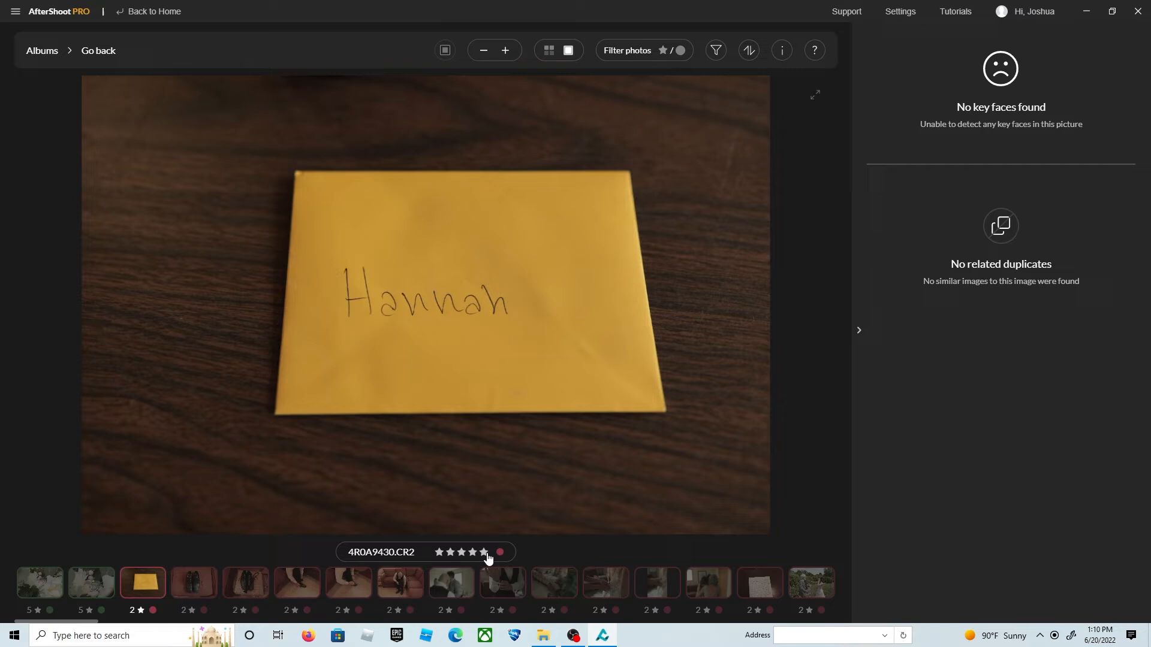
left_click(245, 583)
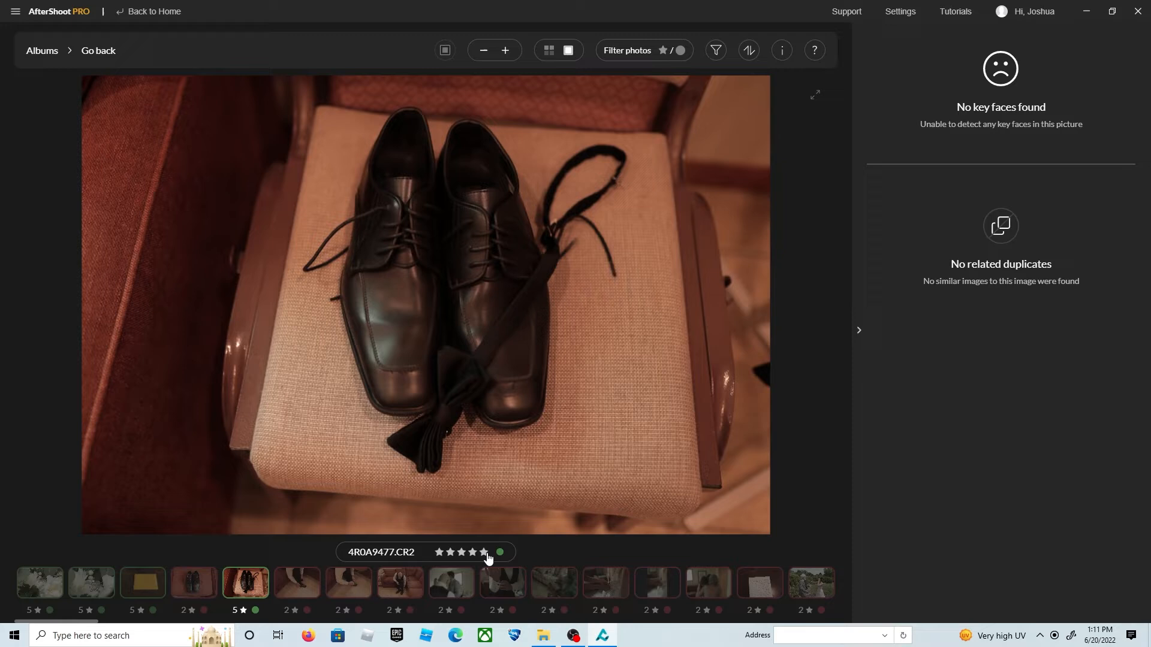
left_click(451, 584)
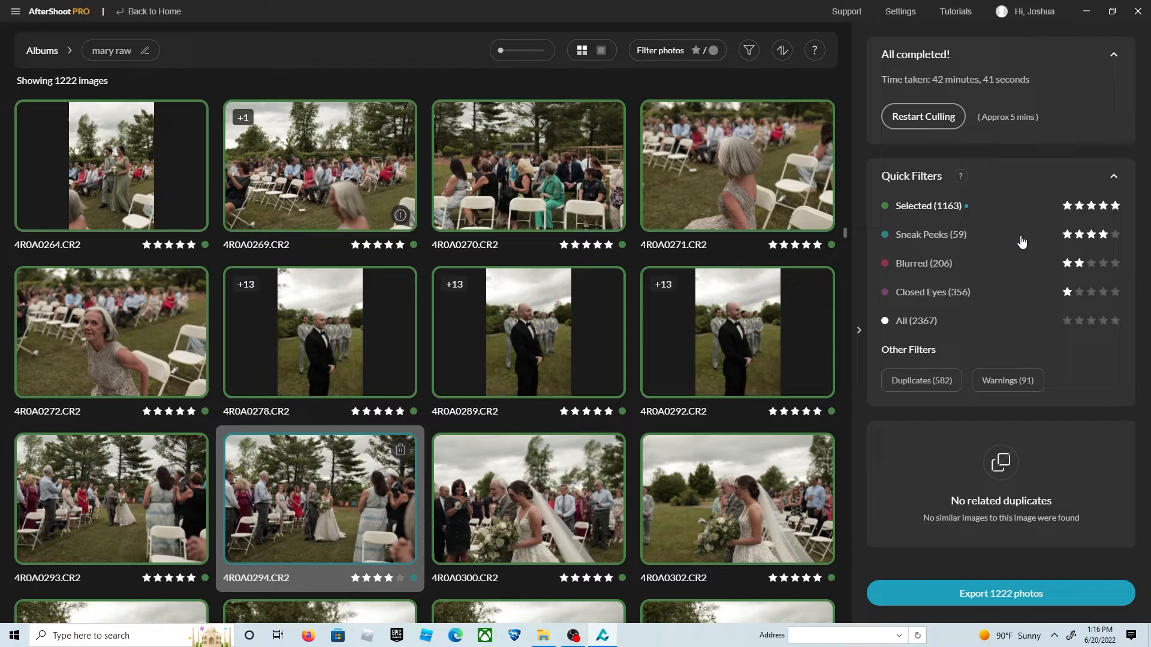
- Export the 1222 selected and sneak-peek photos by copying them to a folder renamed 'culled' plus sequence number
left_click(998, 594)
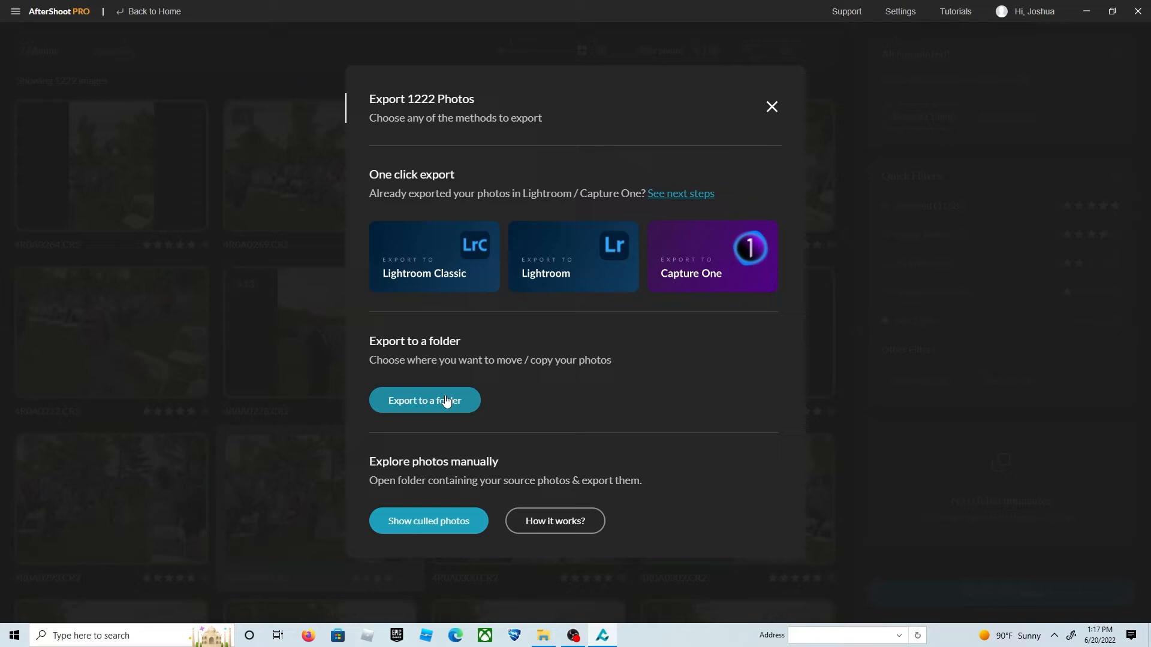
left_click(425, 401)
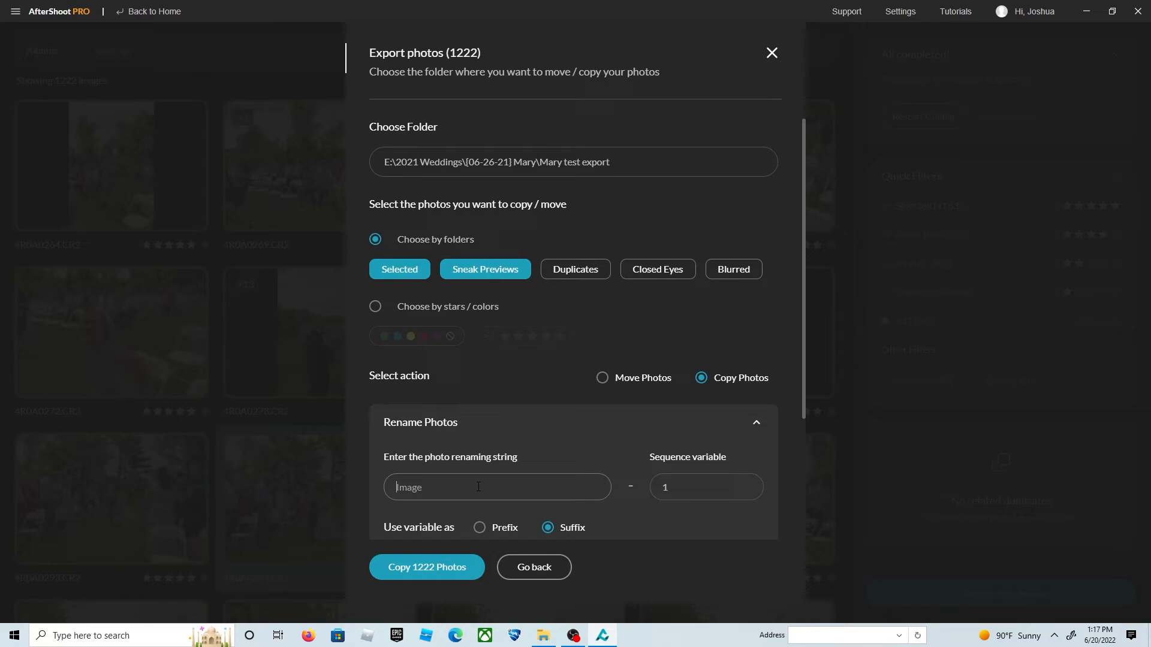
type("culled")
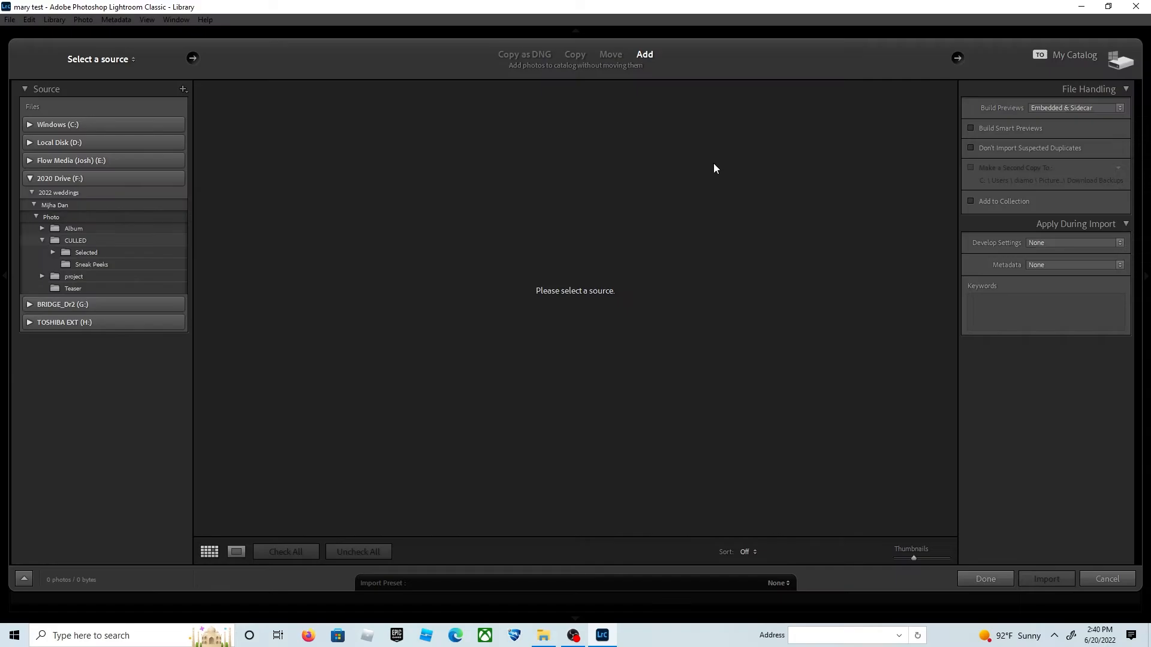
- Import the Culled photos folder from E: drive's 2021 Weddings project into the Lightroom catalog
left_click(28, 160)
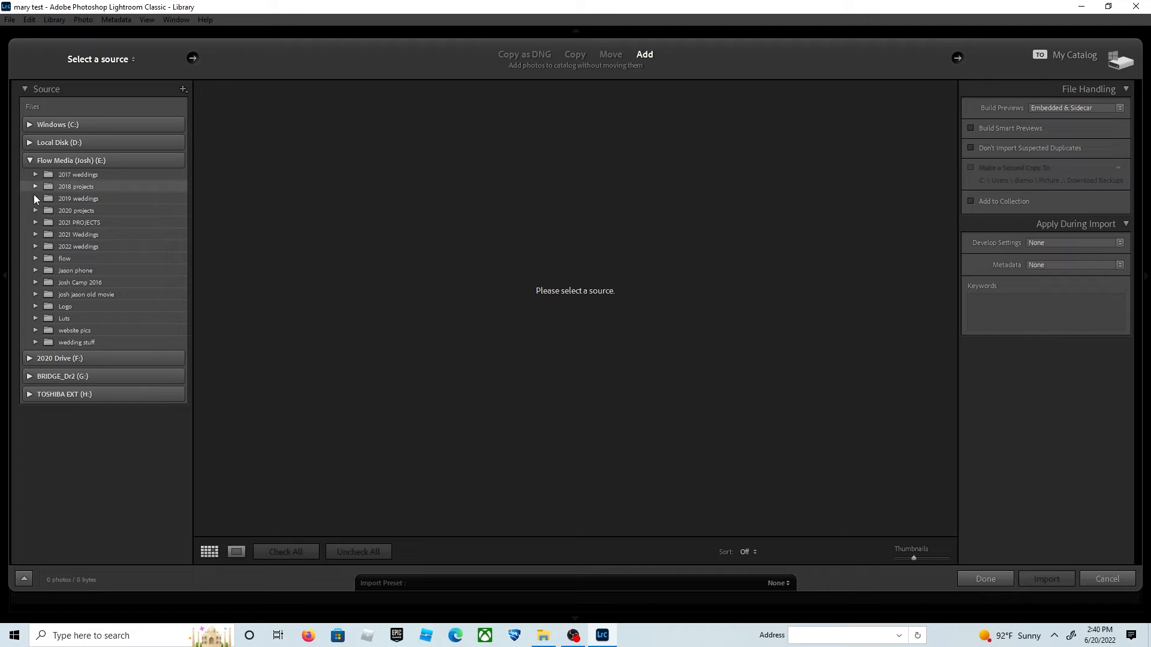
left_click(35, 234)
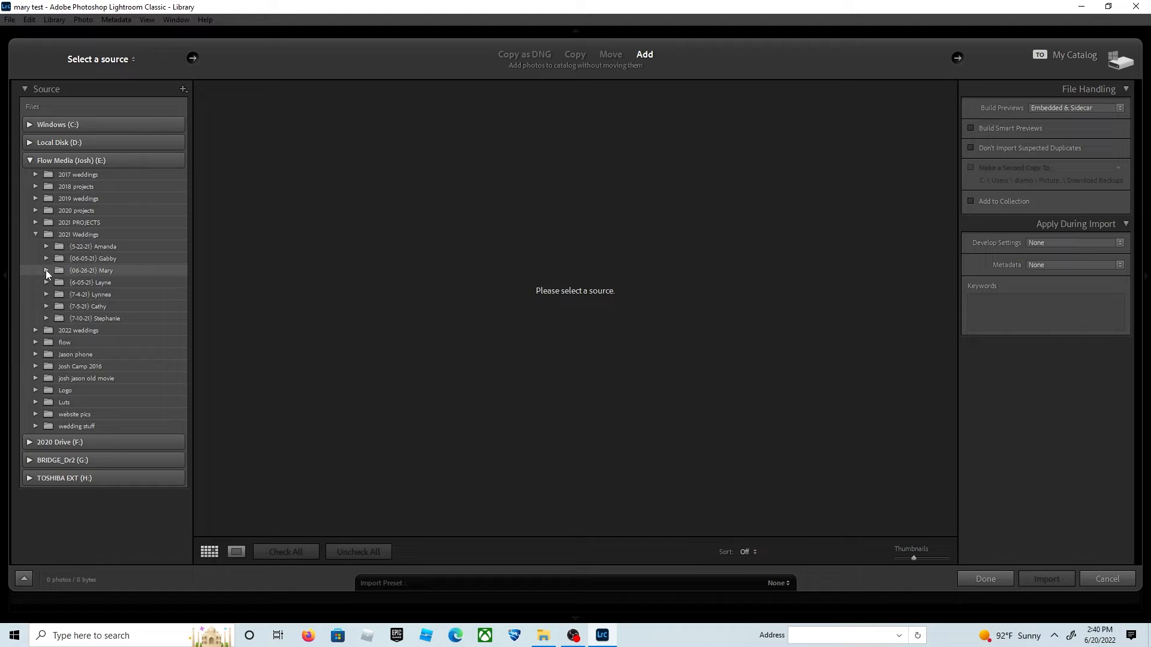
left_click(47, 269)
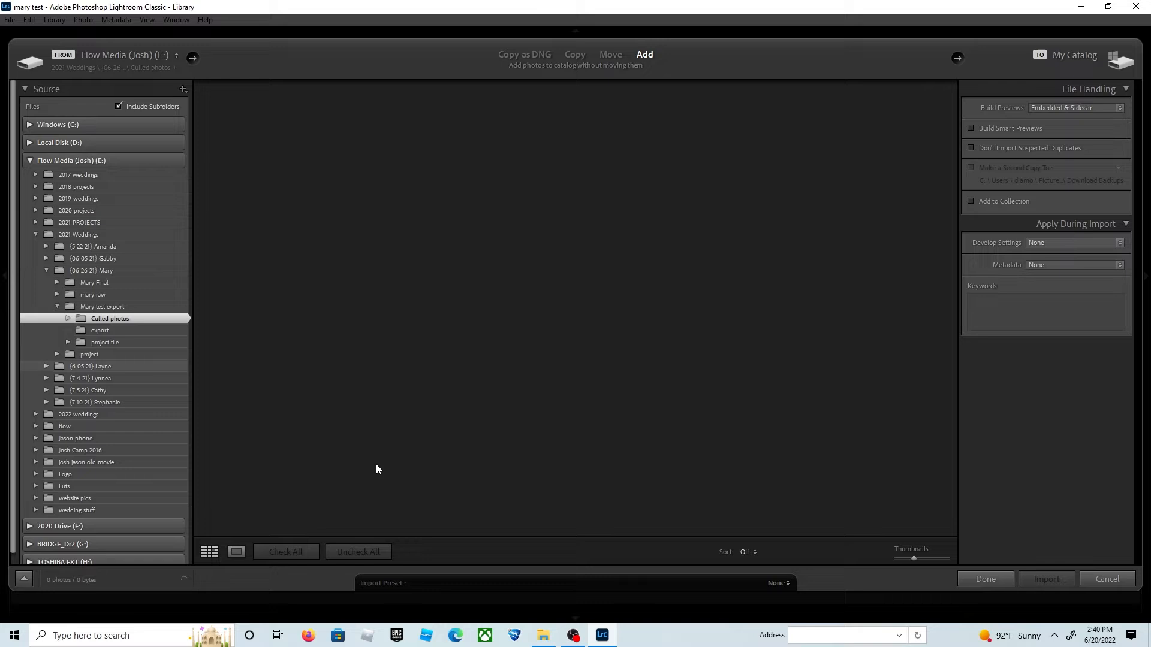
left_click(110, 318)
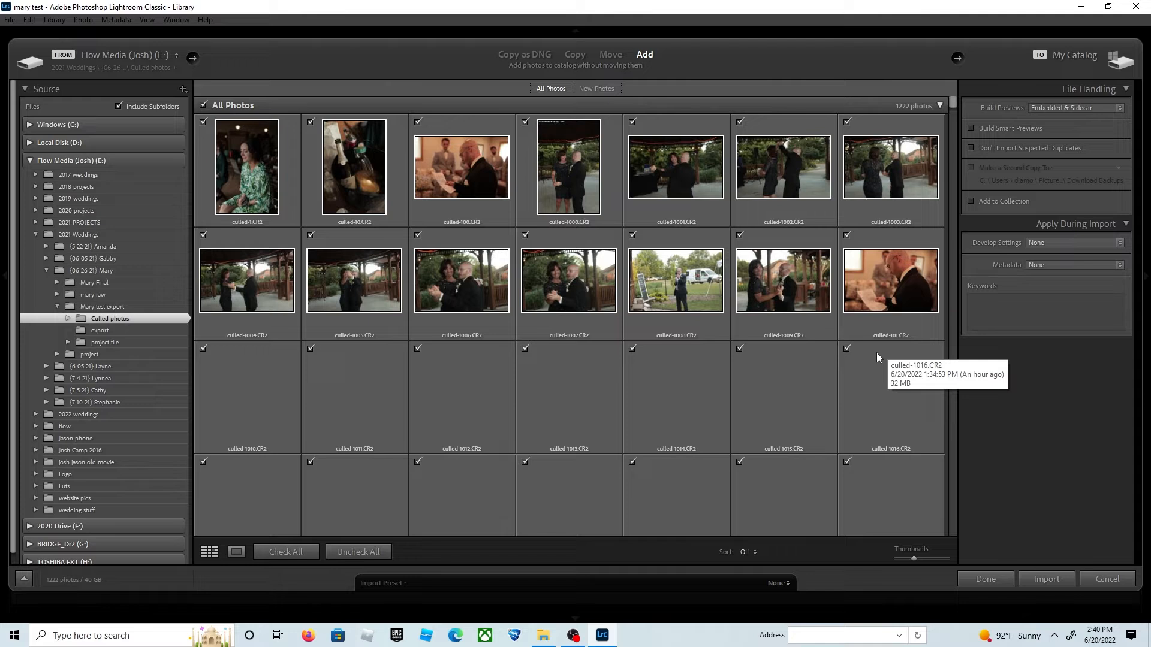
scroll("down", 3)
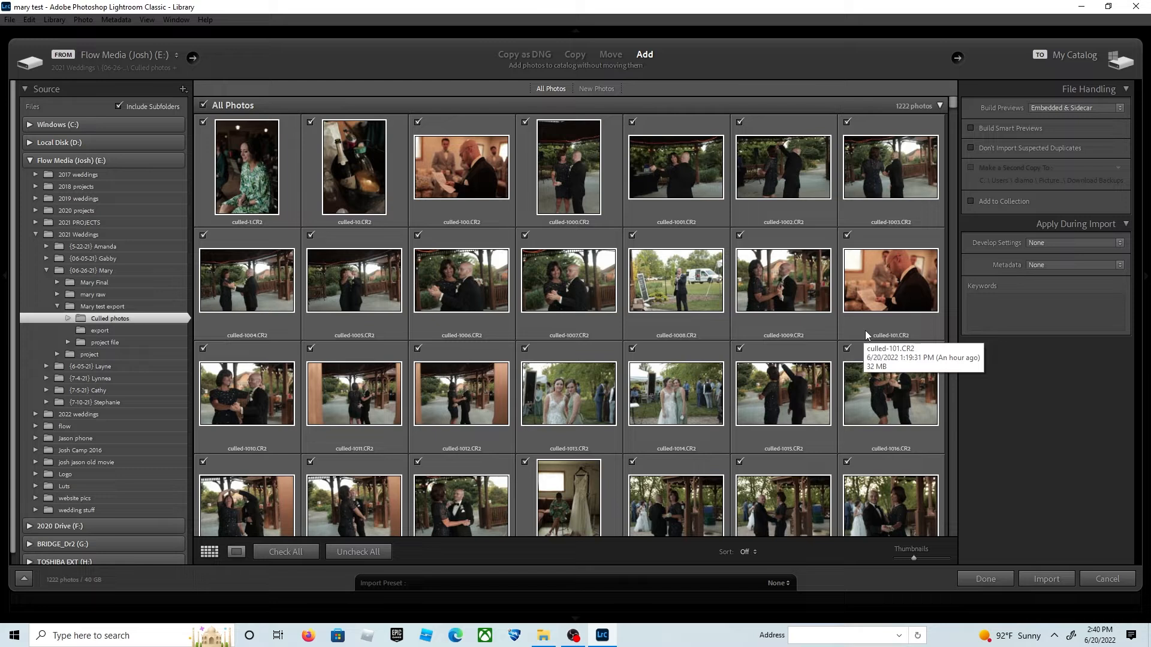
left_click(1076, 242)
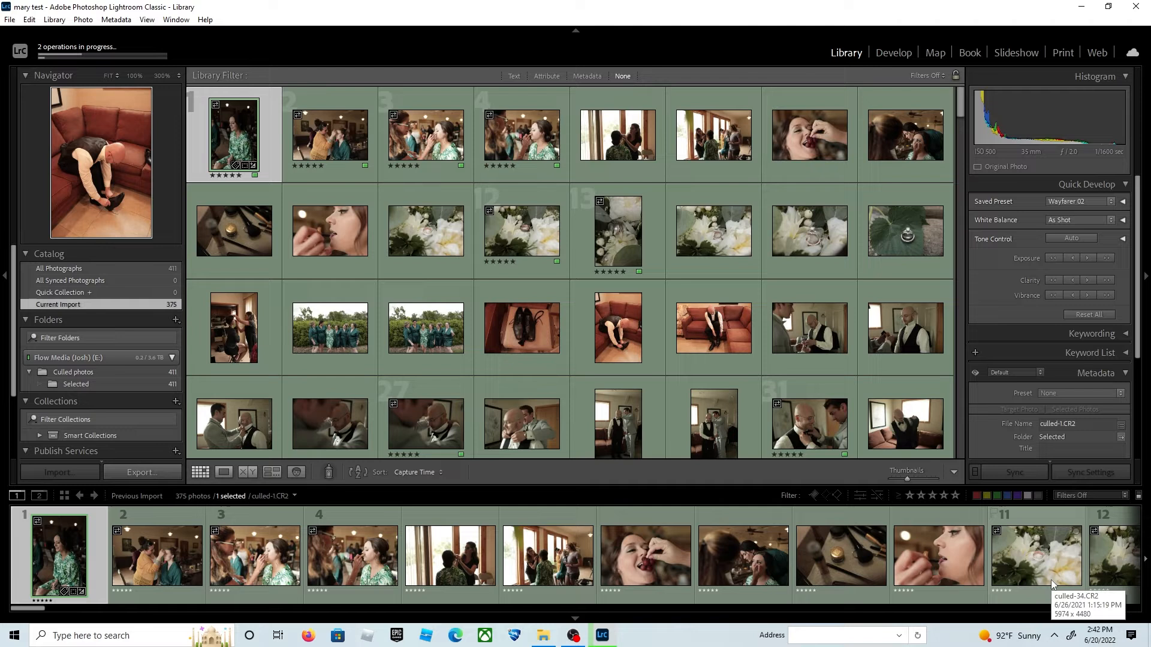
- In Develop, adjust Basic panel exposure, highlights, shadows and white balance on the first four getting-ready photos
left_click(892, 51)
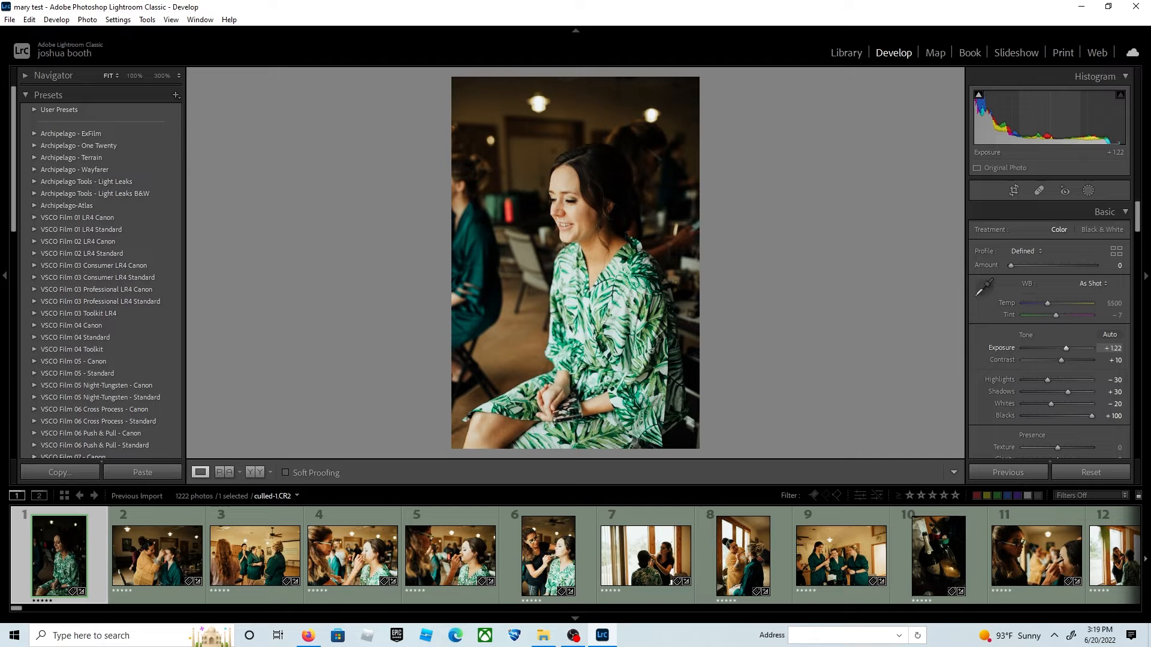
left_click(158, 554)
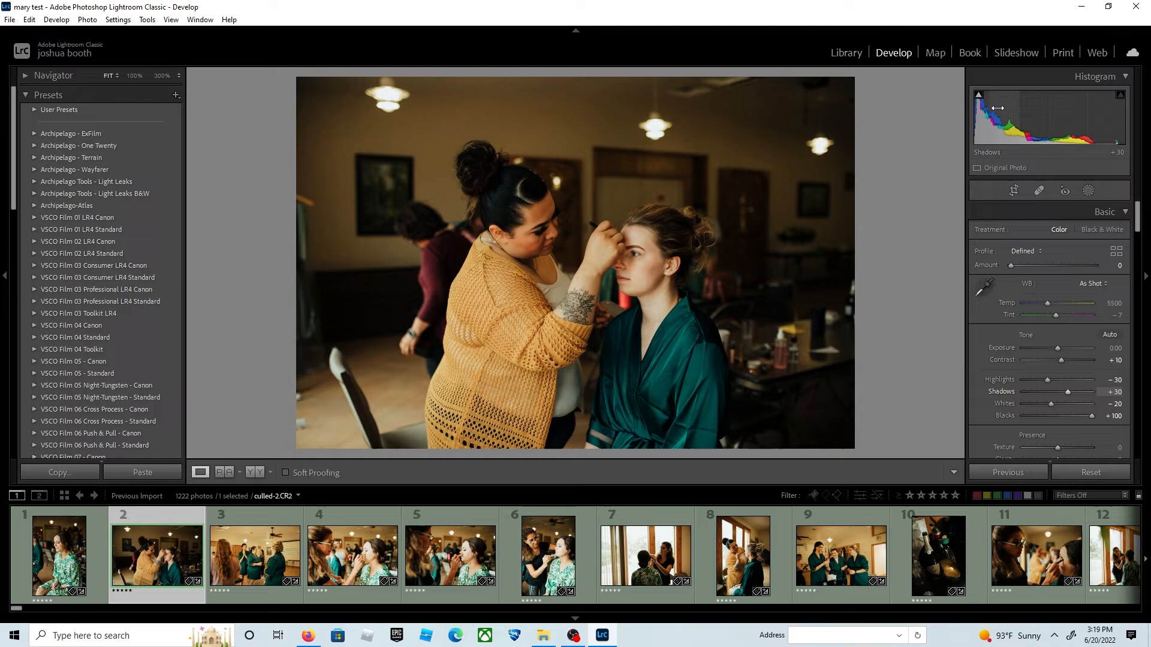
left_click(254, 554)
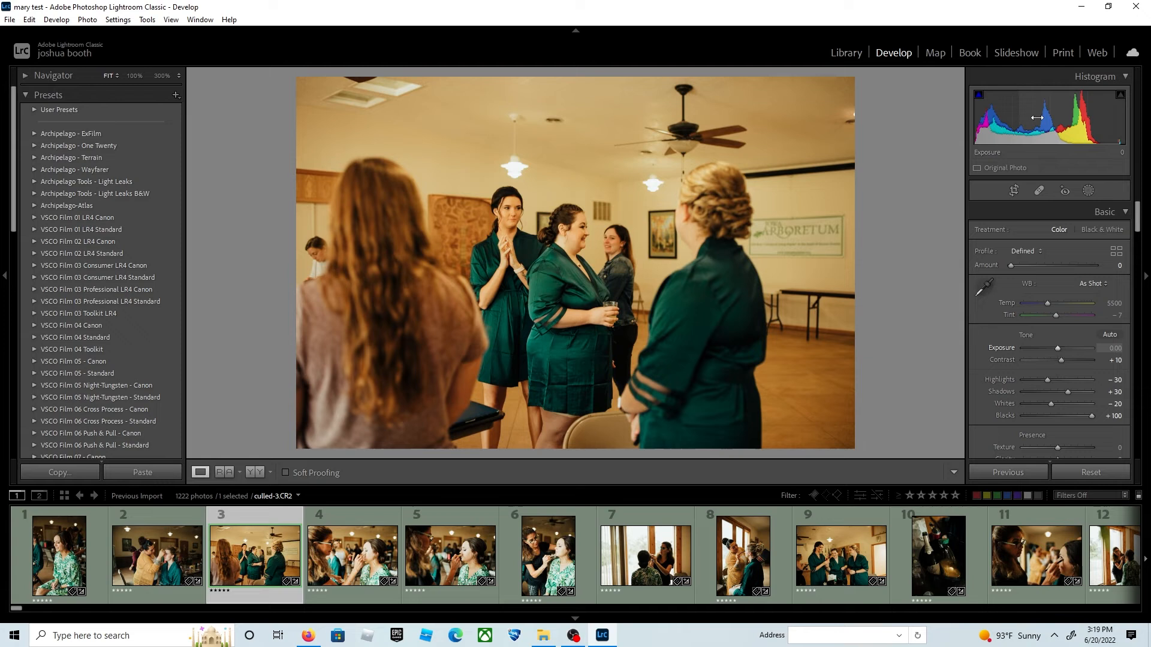
left_click(352, 555)
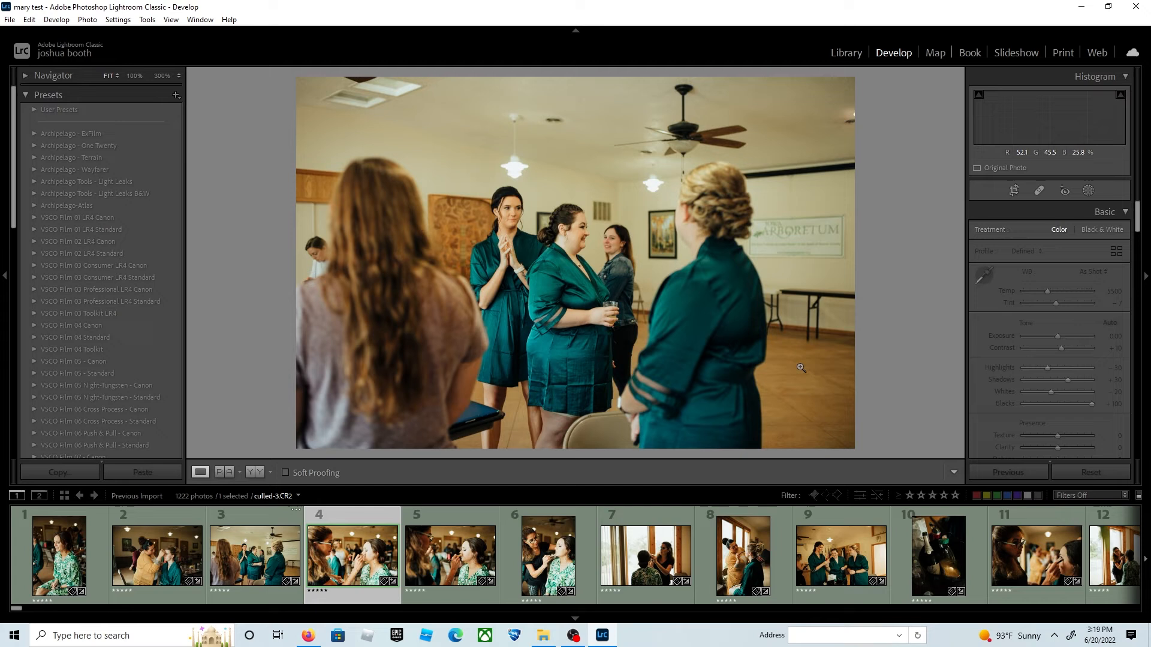
- Tune the makeup photo's tones and continue the Basic adjustments on the fifth and sixth photos
left_click(351, 555)
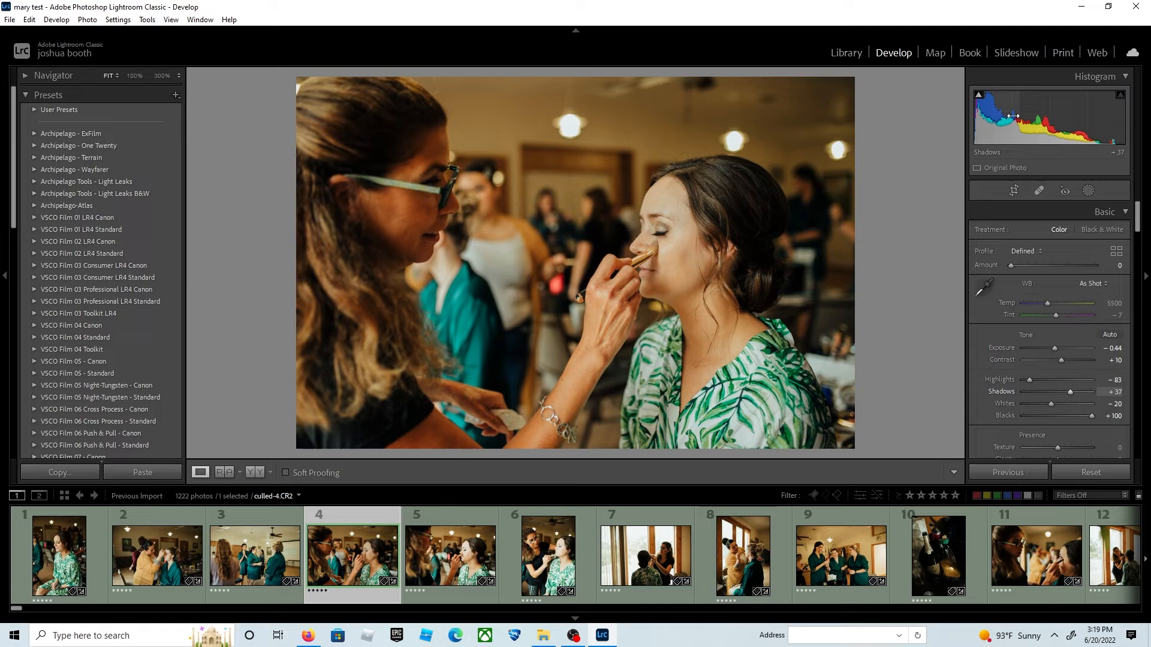
left_click(449, 556)
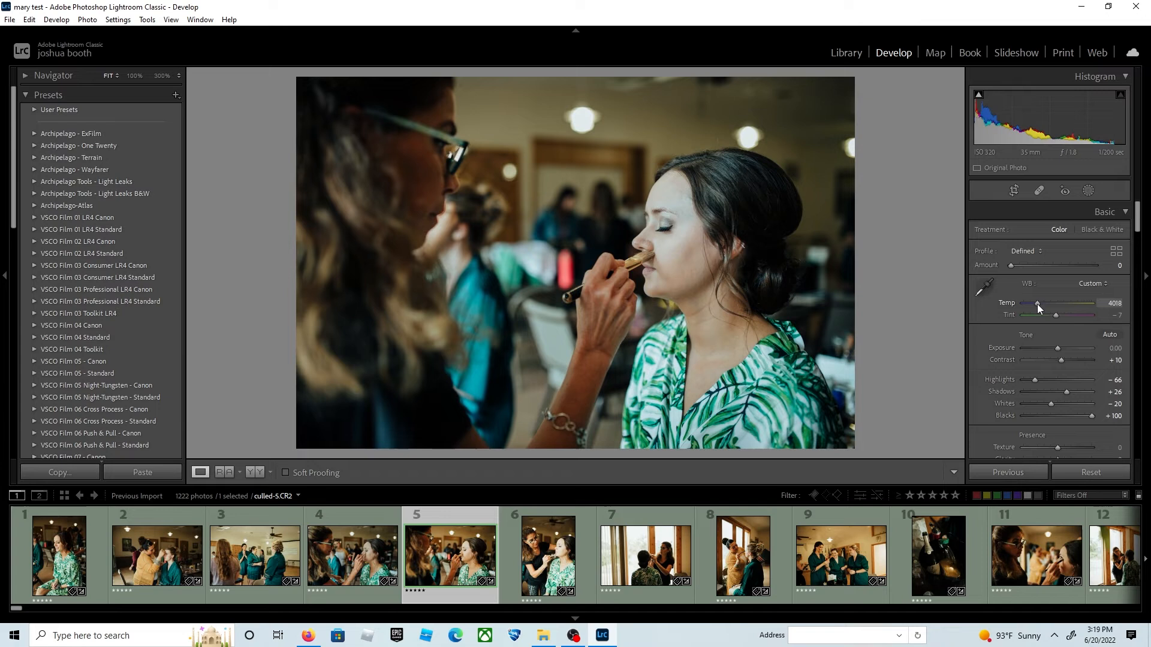
left_click(548, 554)
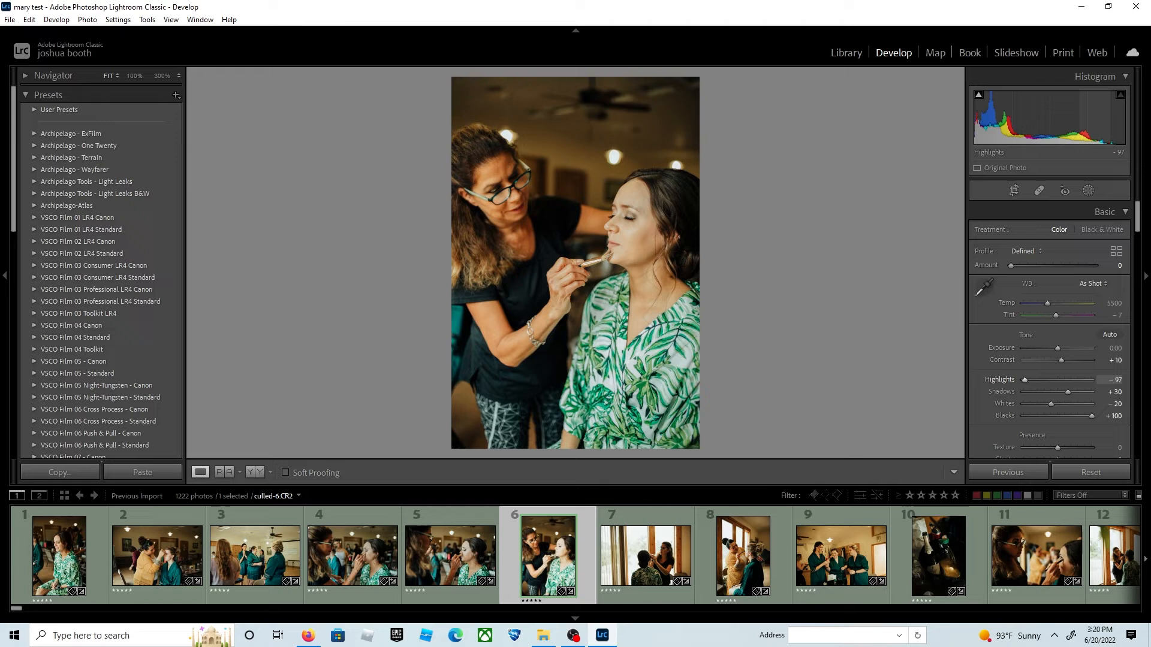
left_click(574, 555)
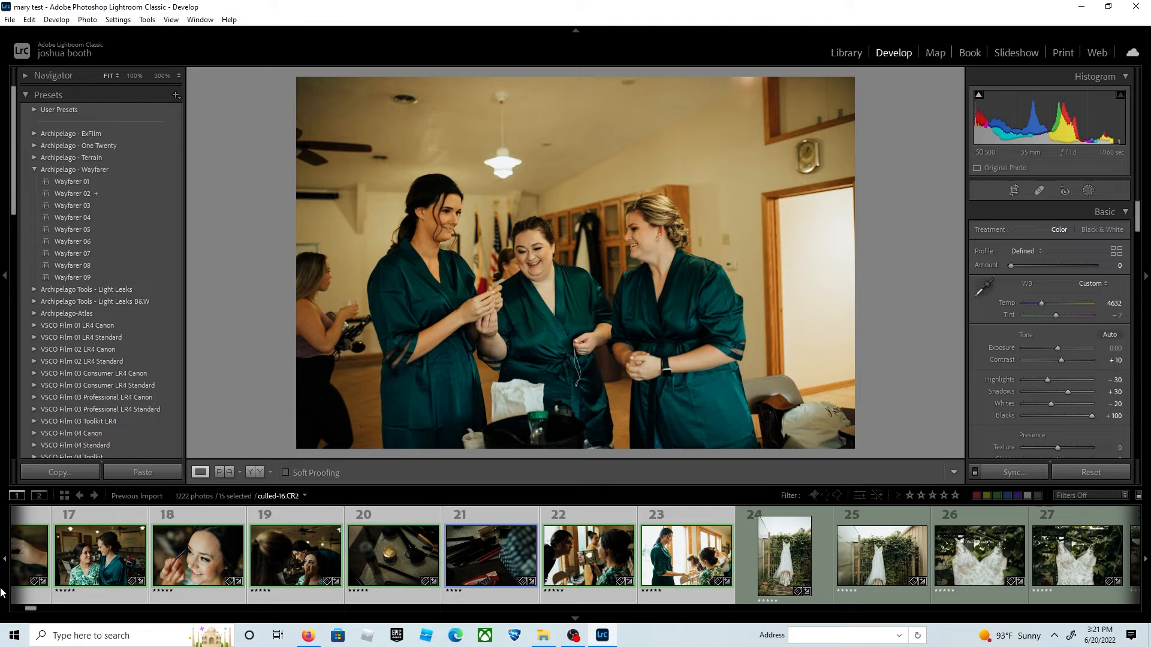
- Crop the three-bridesmaids photo tighter with Crop & Straighten
left_click(425, 554)
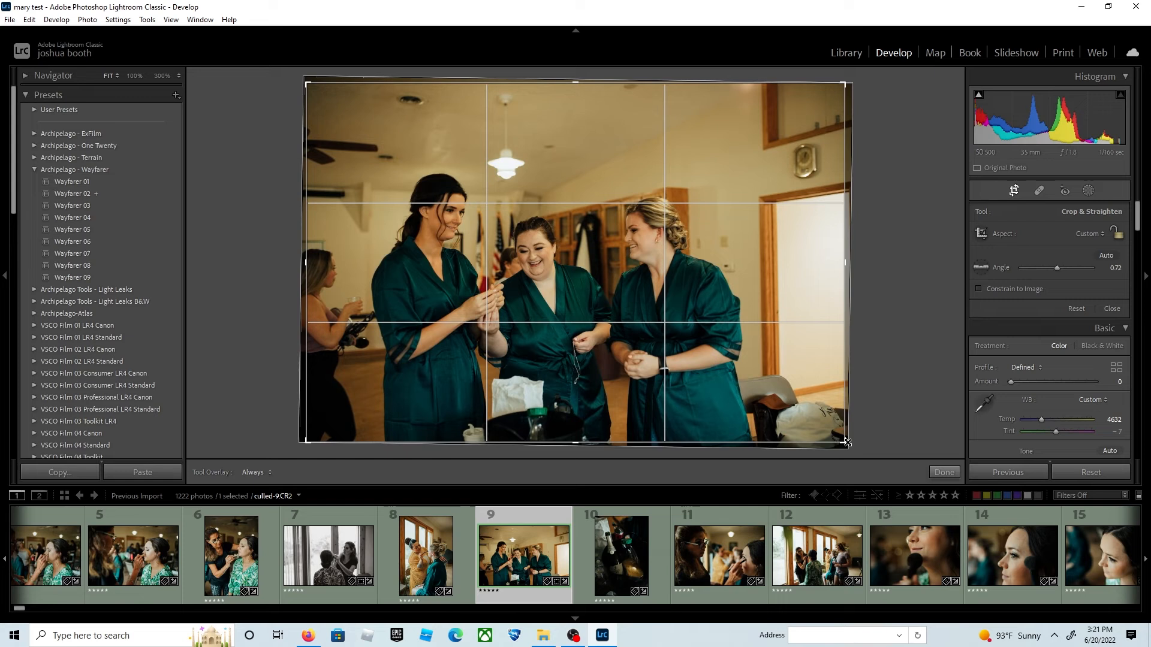
left_click(943, 473)
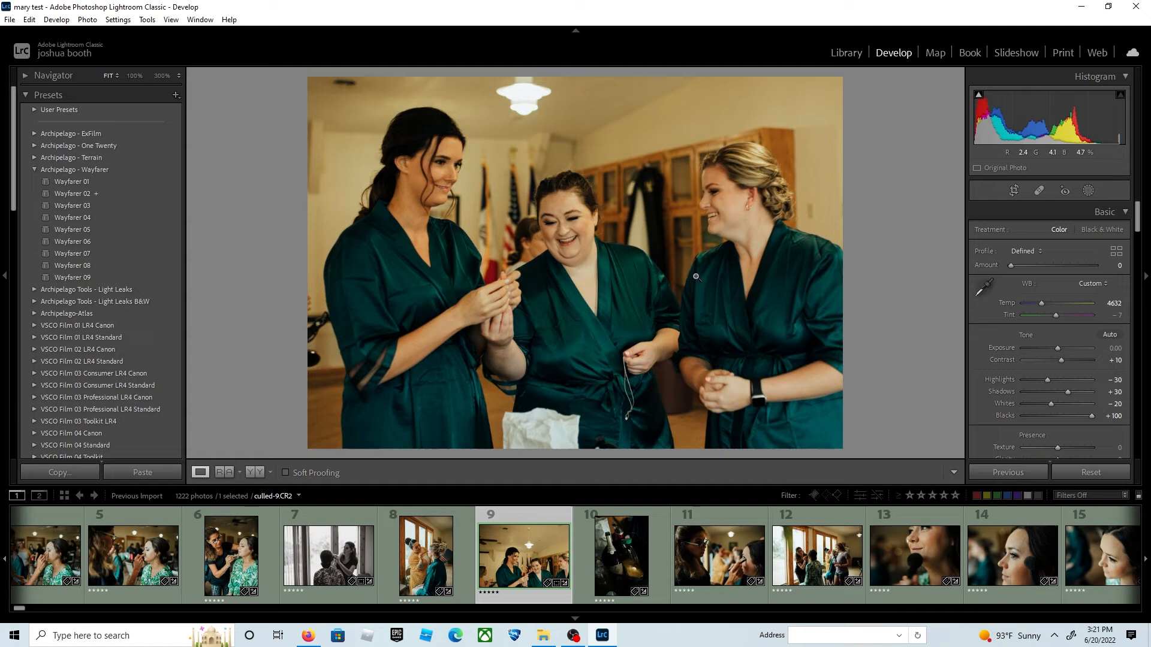
- Edit the champagne and wedding dress photos and move on toward the couple portraits
left_click(622, 555)
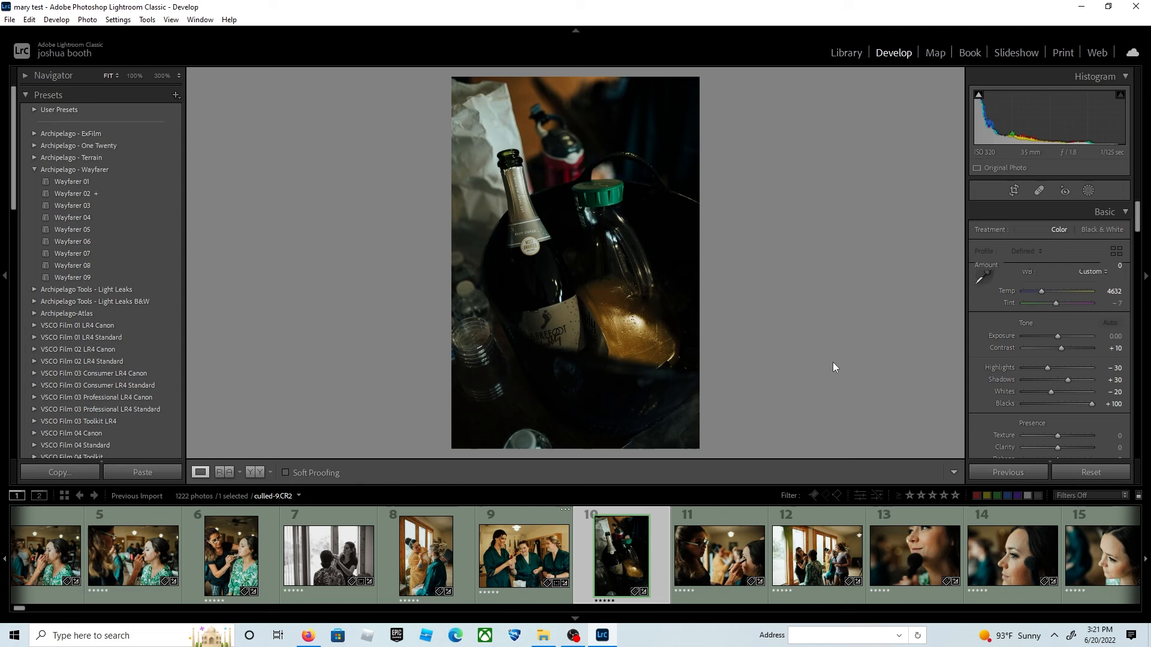
left_click(574, 555)
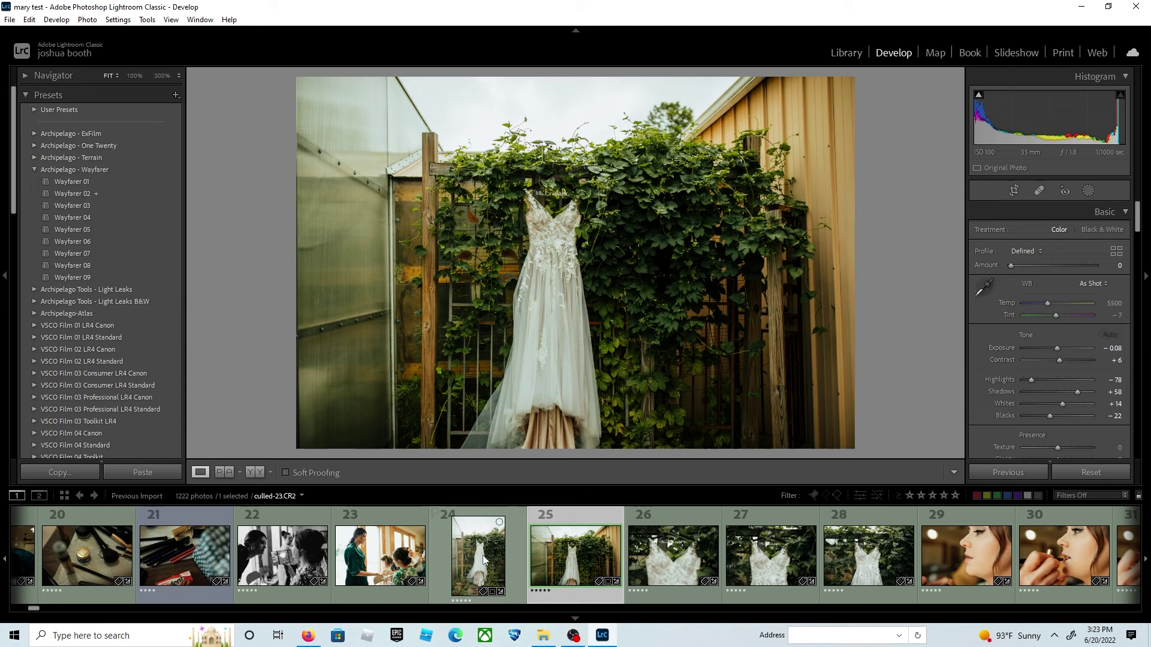
left_click(1013, 191)
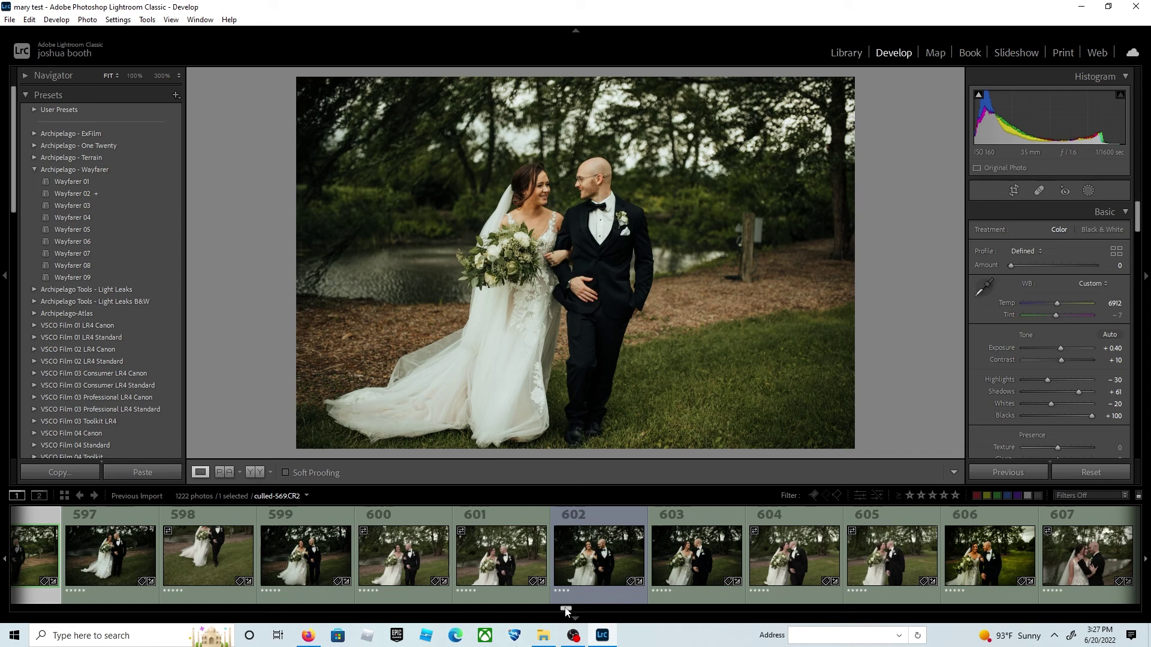
- Shift-select the run of 96 couple portraits and bring up Synchronize Settings for the edited portrait
scroll("right", 3)
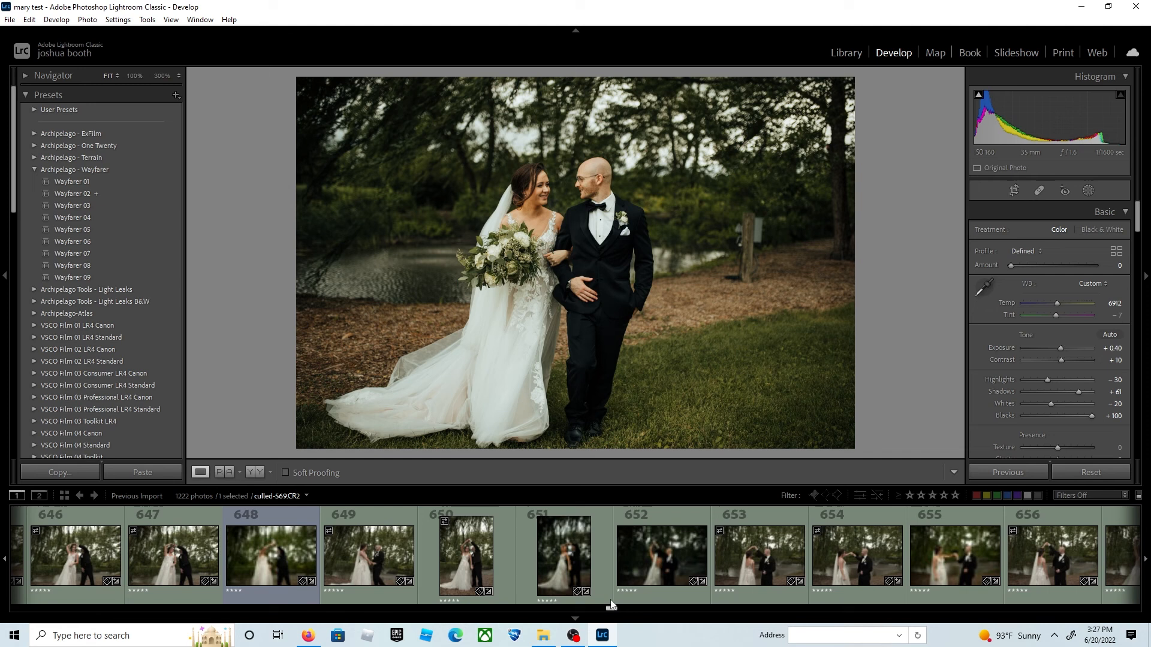
scroll("right", 3)
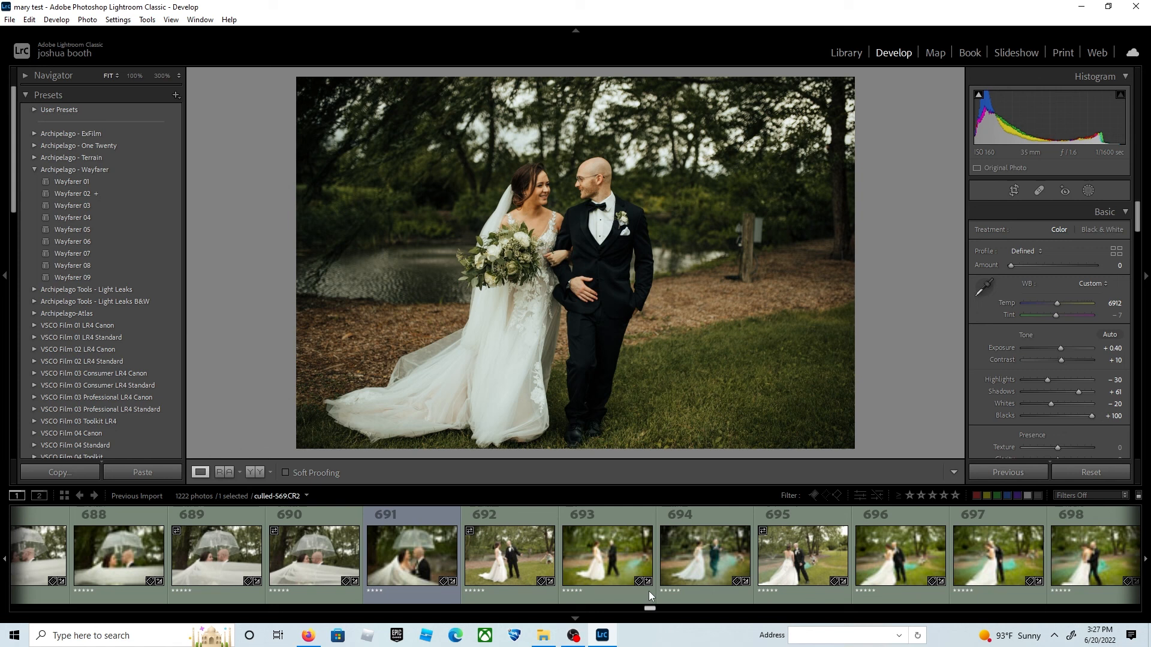
left_click(1012, 472)
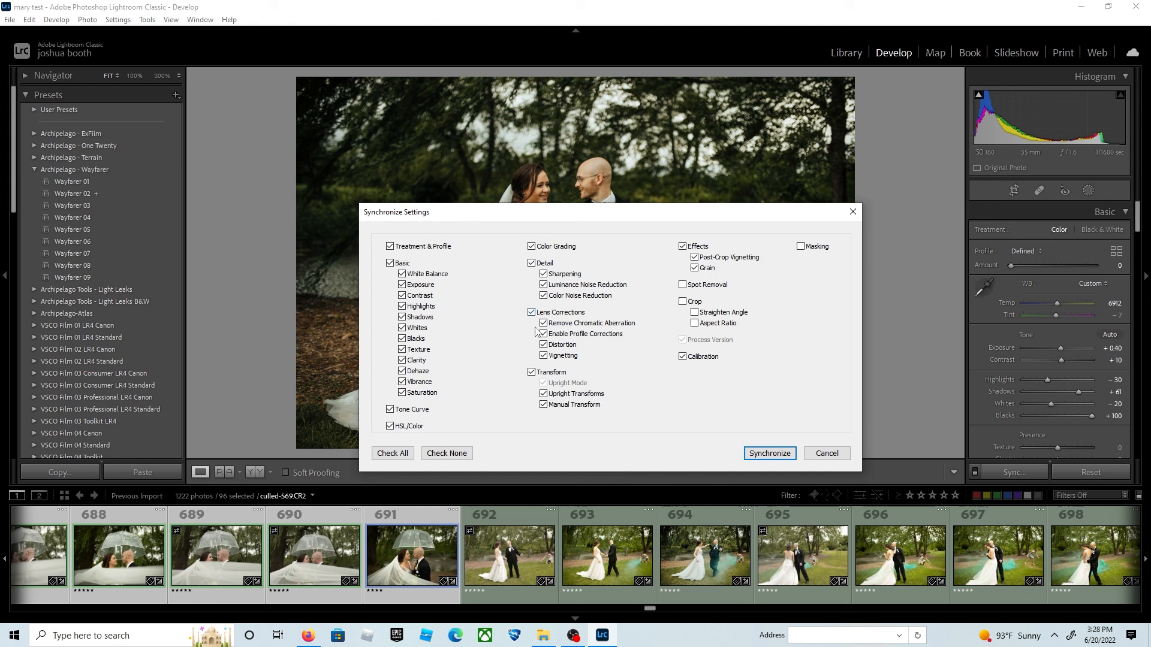